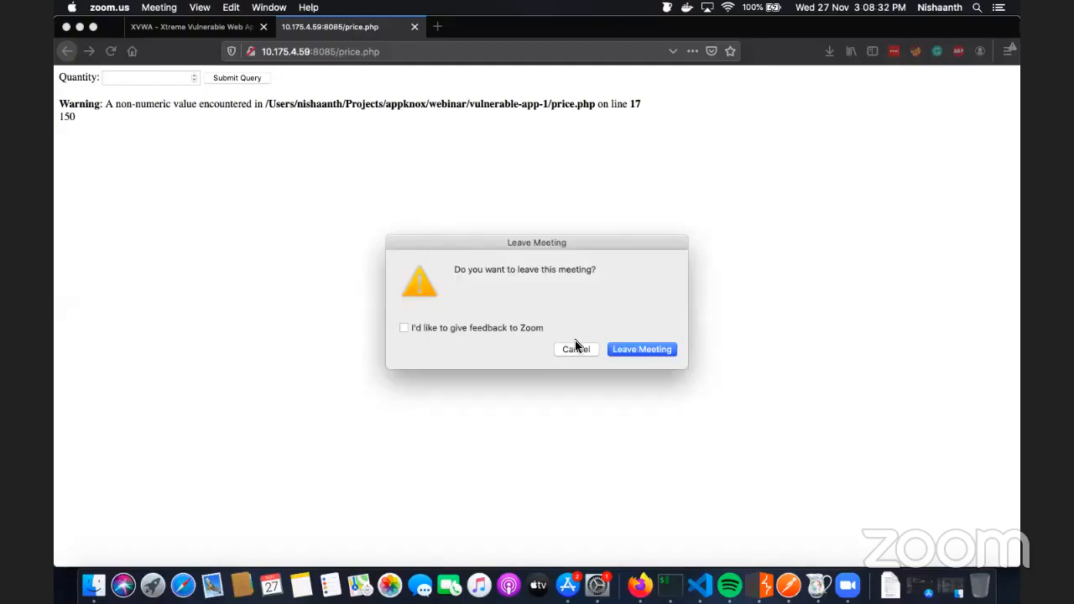
Step: Dismiss the Zoom leave-meeting dialog and open XVWA's error-based SQL Injection page
left_click(576, 349)
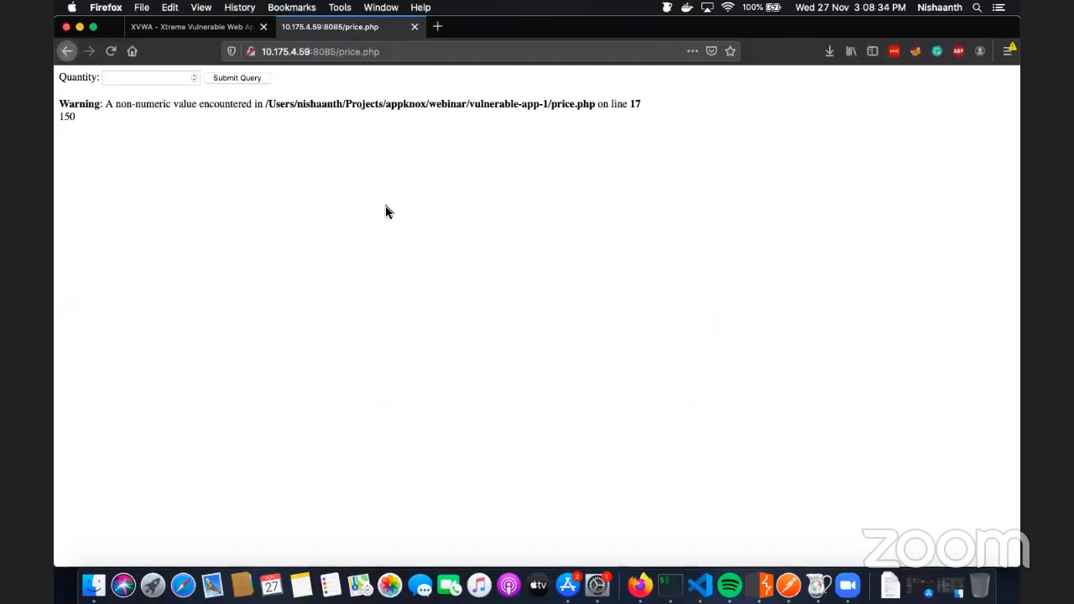
mouse_move(340, 70)
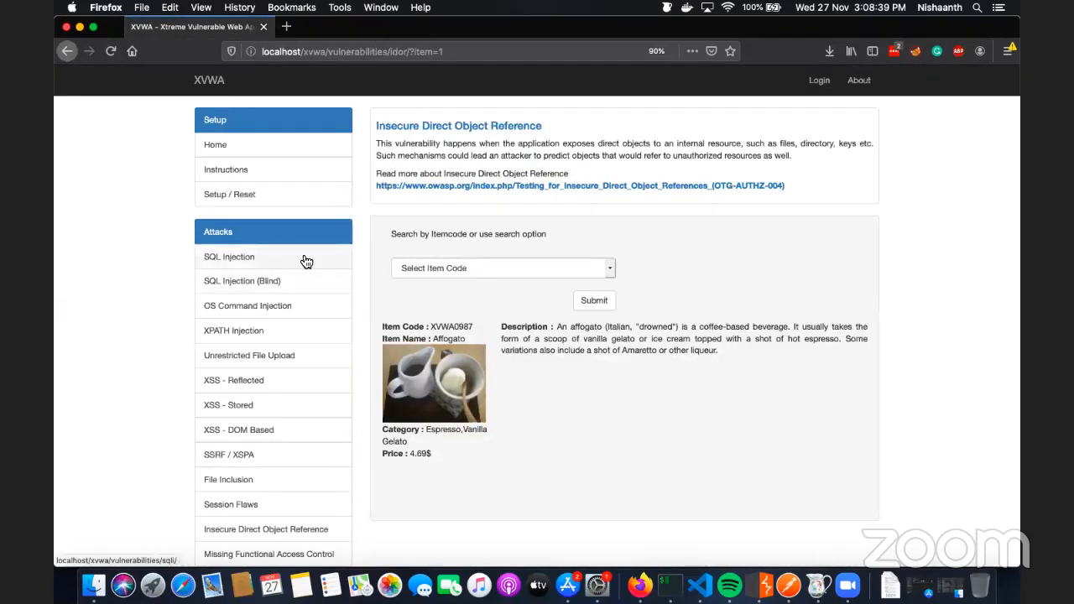
left_click(228, 257)
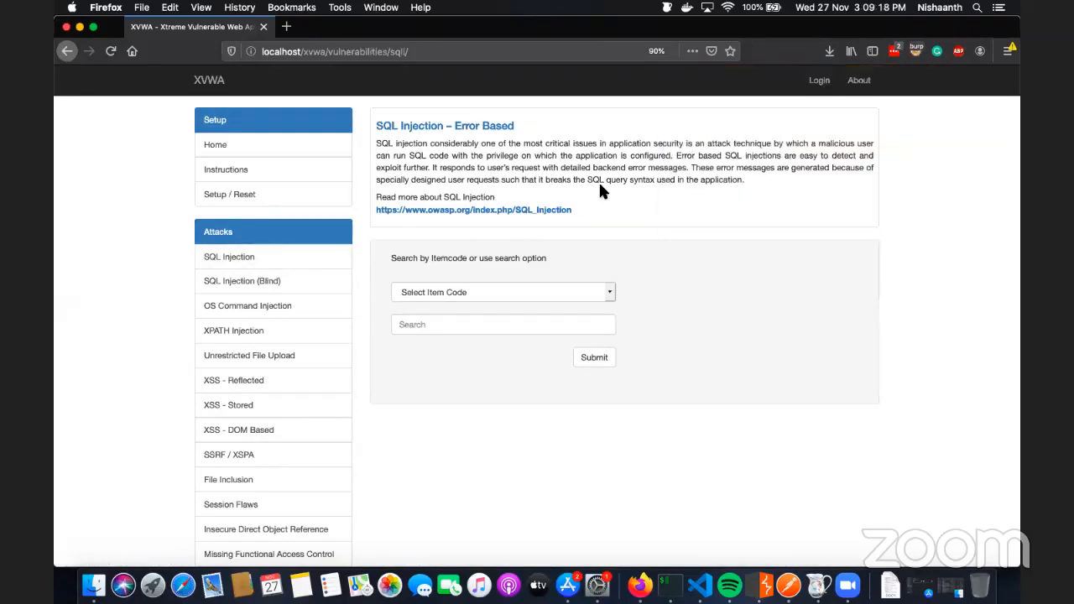
Step: Enter 1 in the SQL injection page's search field
left_click(503, 324)
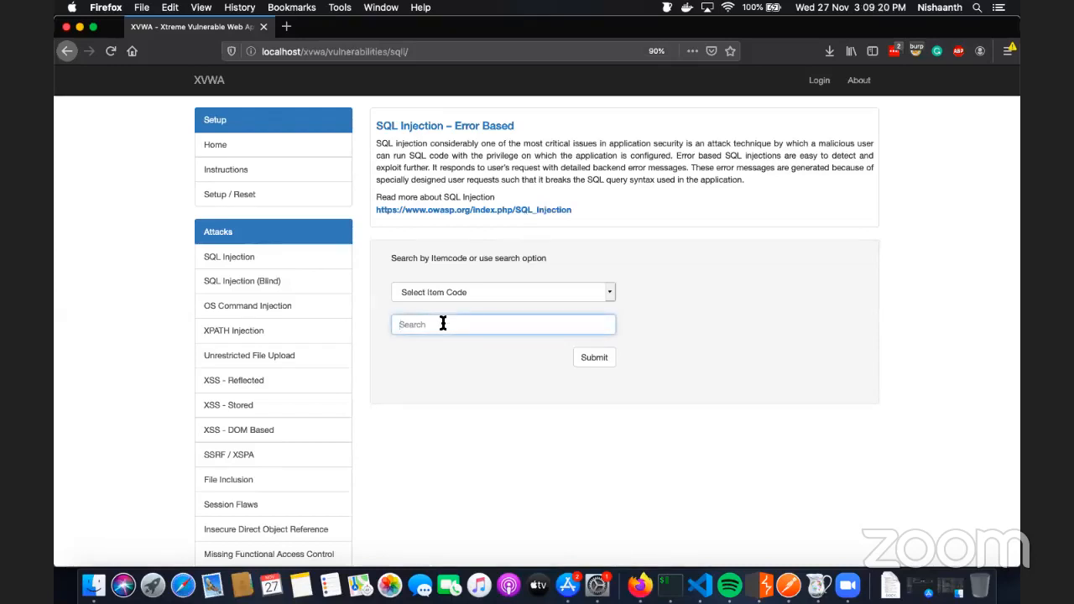
type("1")
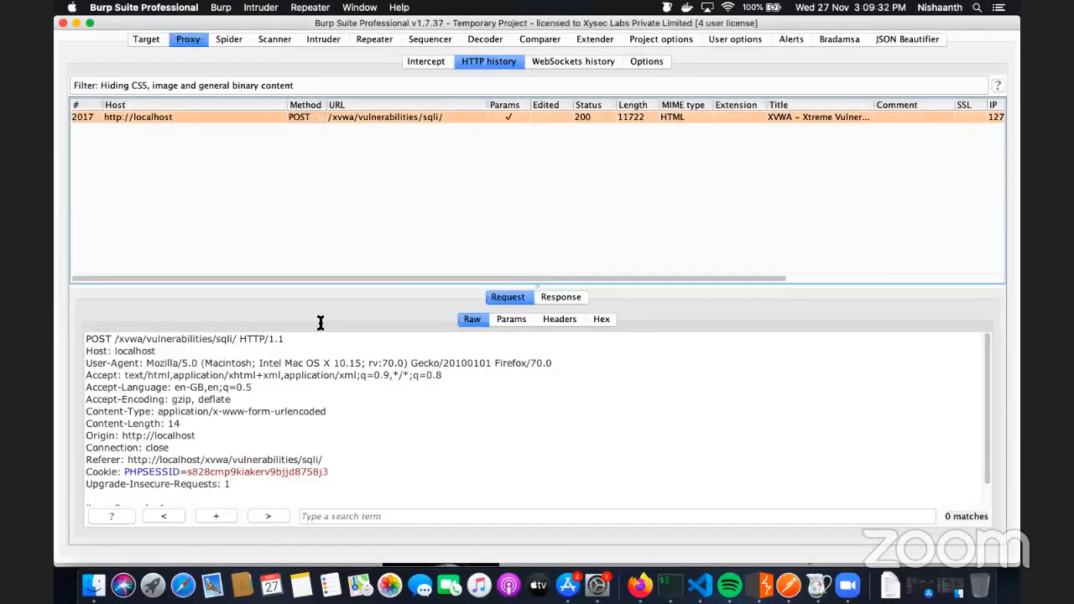
mouse_move(229, 337)
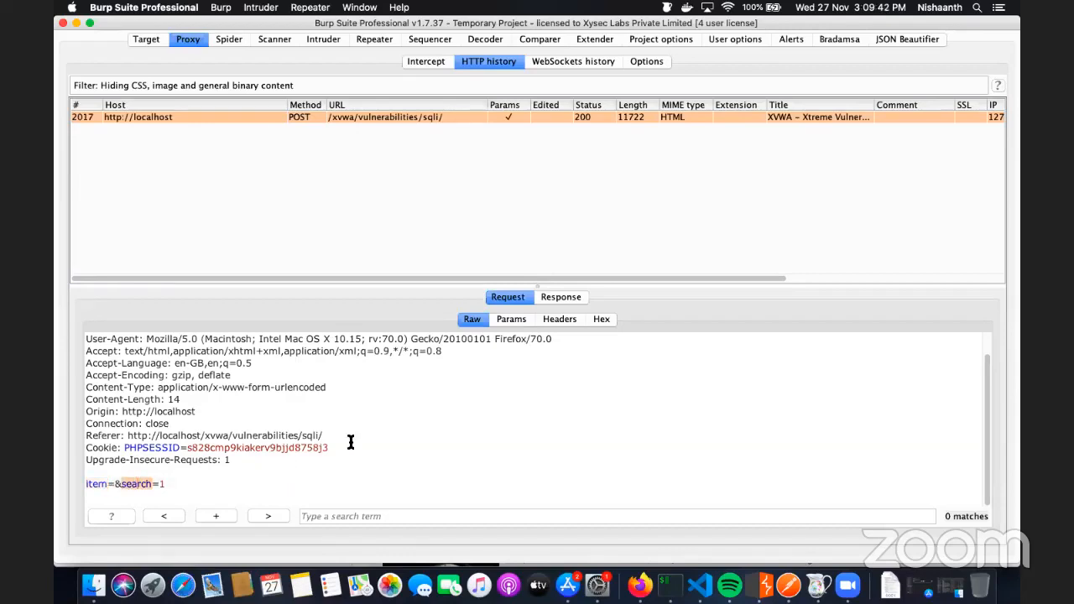
mouse_move(445, 397)
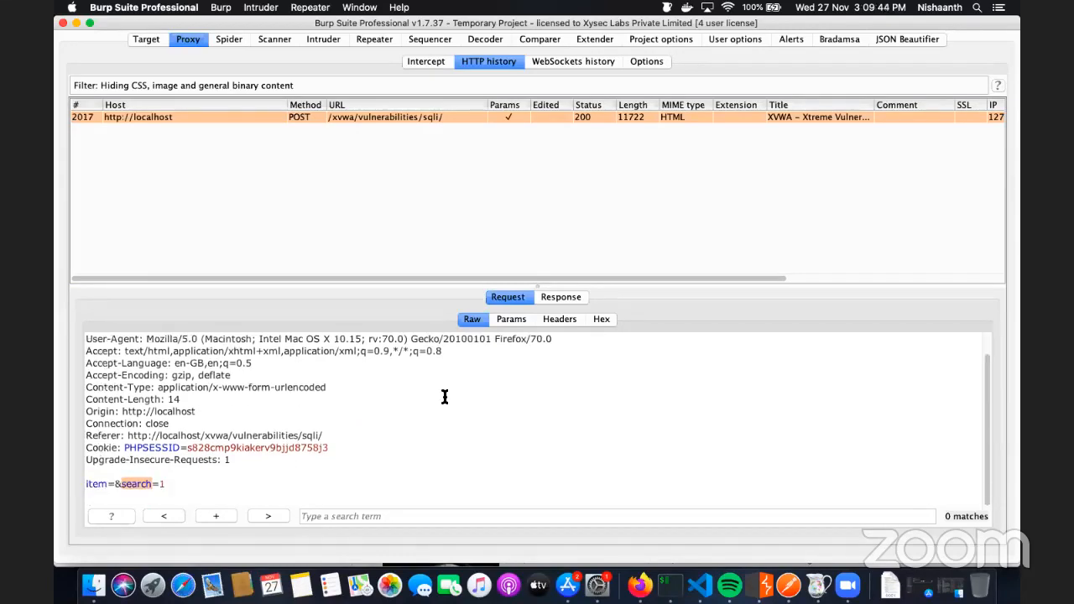
mouse_move(374, 38)
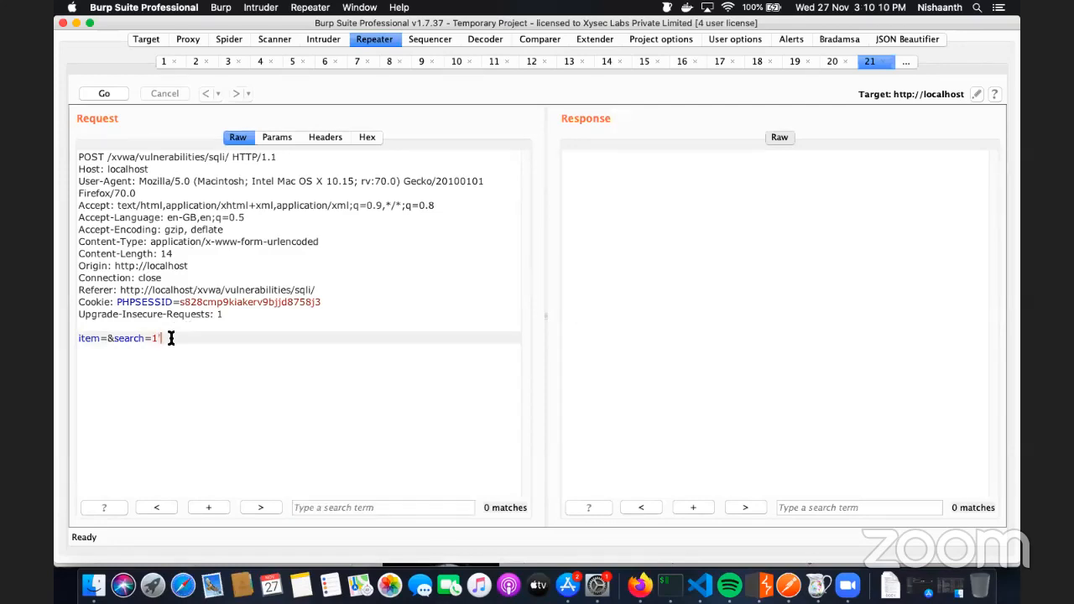
Step: Send the search=1' request from Repeater and scroll to the MySQL syntax error
double_click(129, 337)
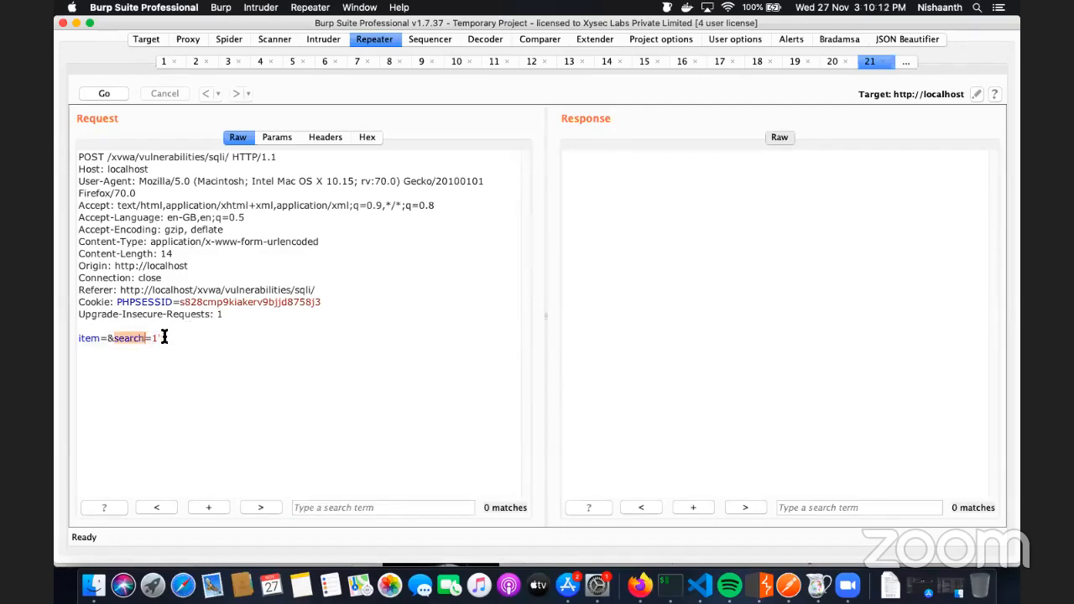
left_click(103, 93)
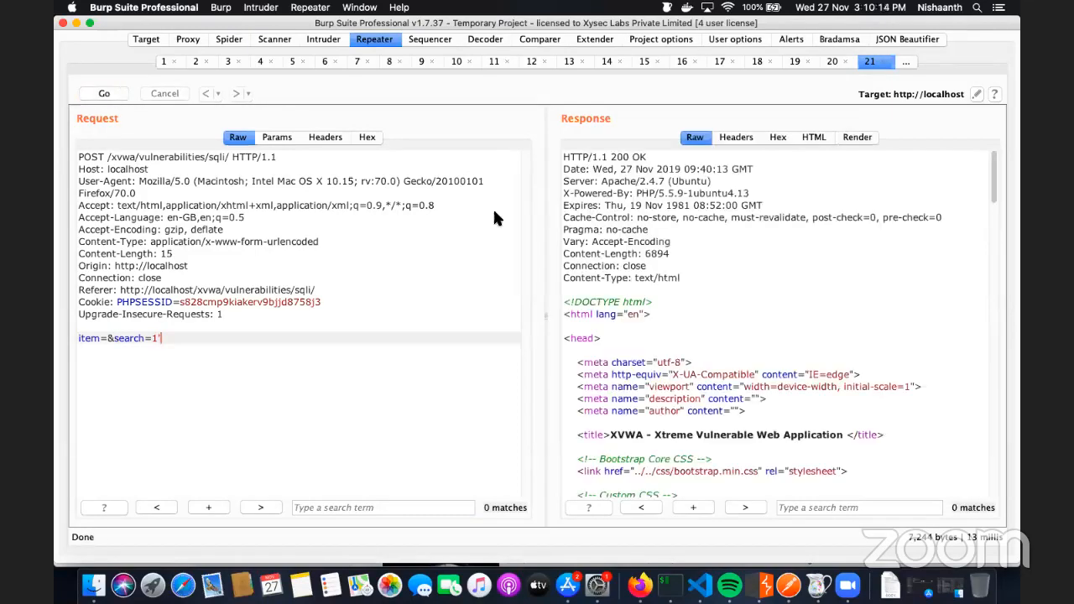
scroll("down", 3)
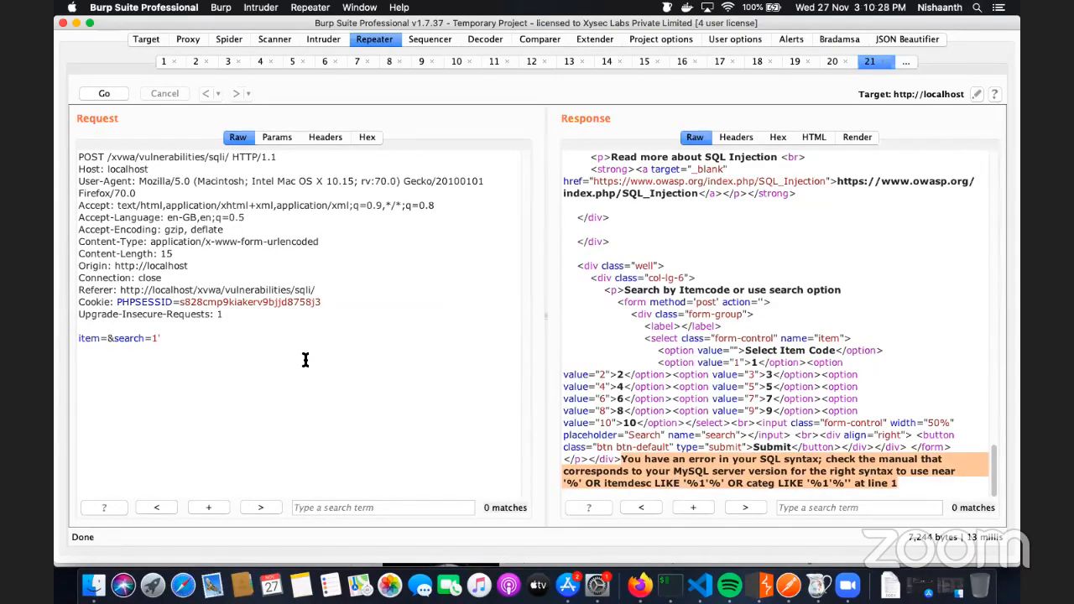
mouse_move(264, 338)
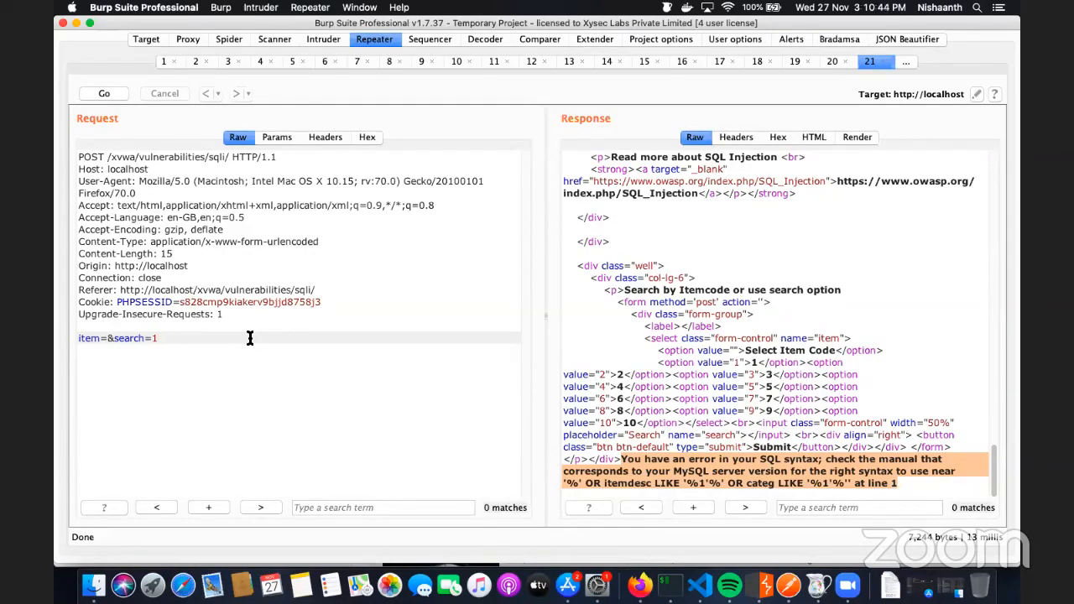
Step: Send the OR 1==1 payload in the search value and check the response
type("OR 1==1")
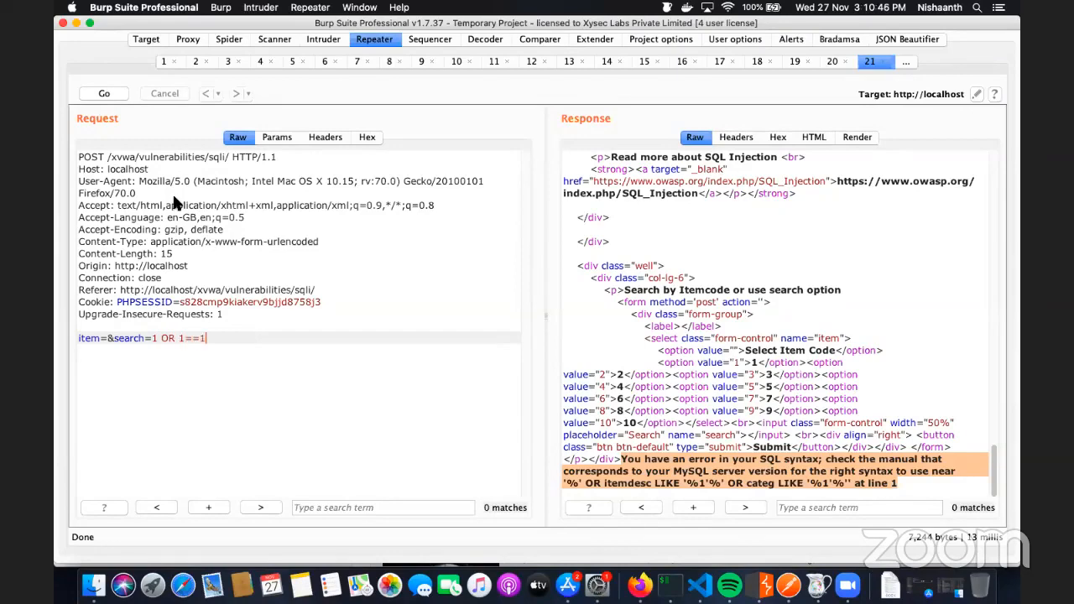
left_click(103, 93)
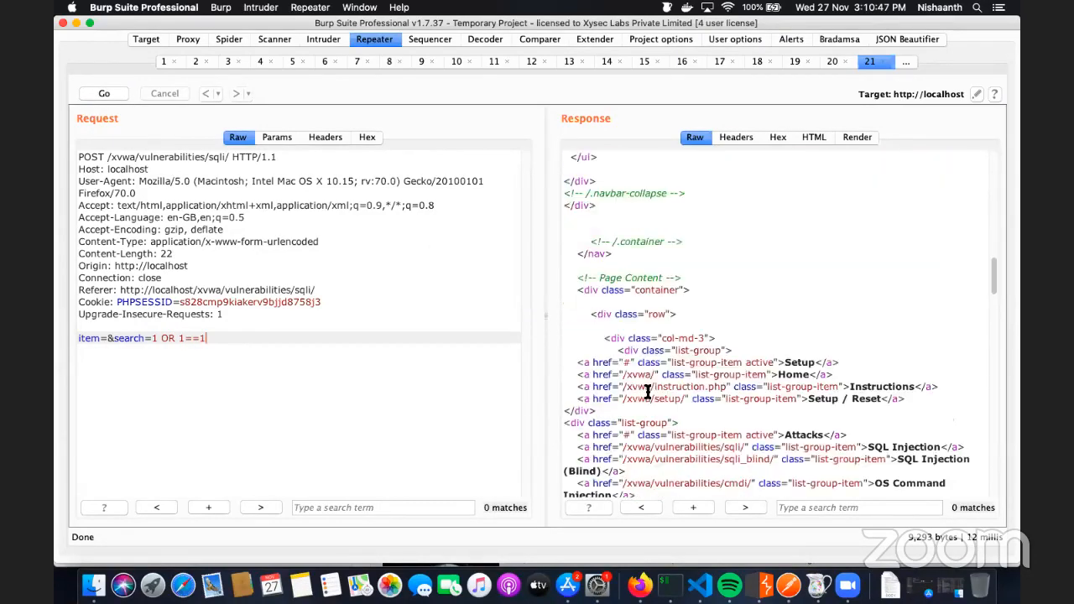
scroll("down", 3)
type("2")
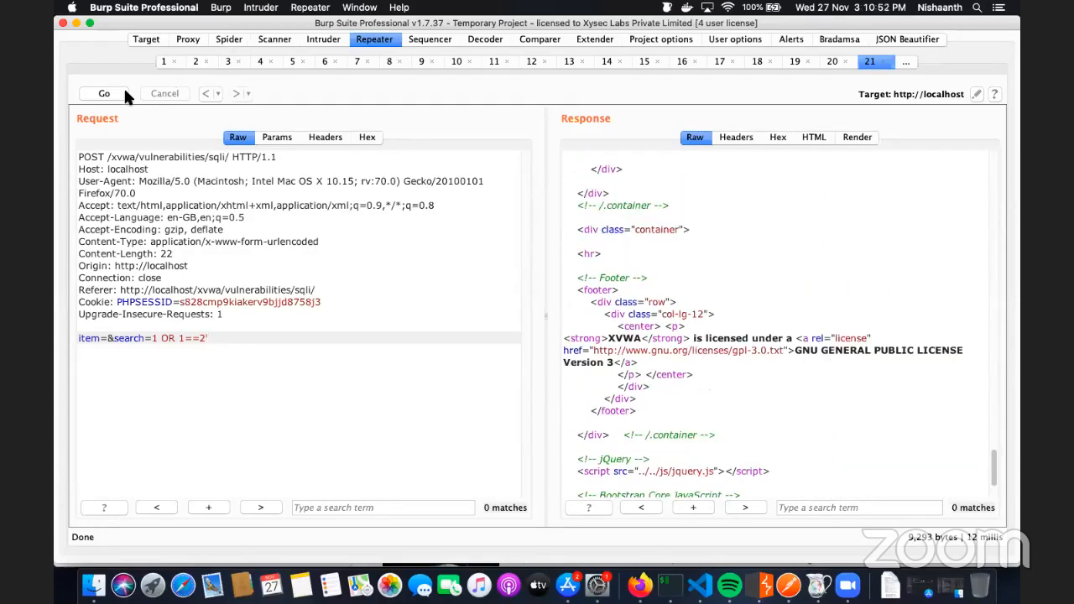
Step: Send the OR 1==2' payload, then erase the condition to start a new payload
left_click(103, 94)
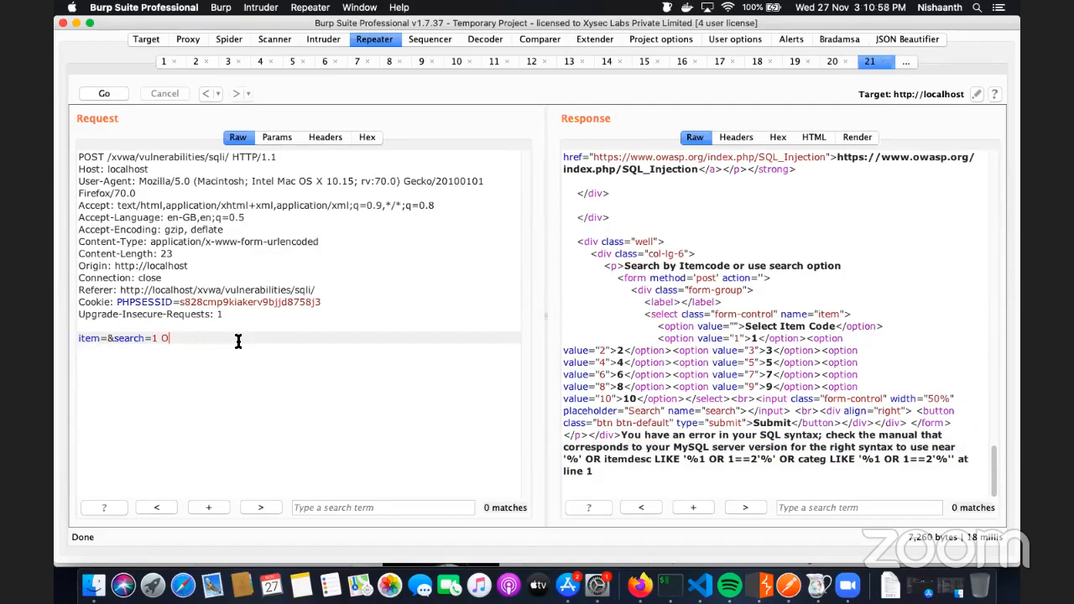
key("Backspace")
type("UN")
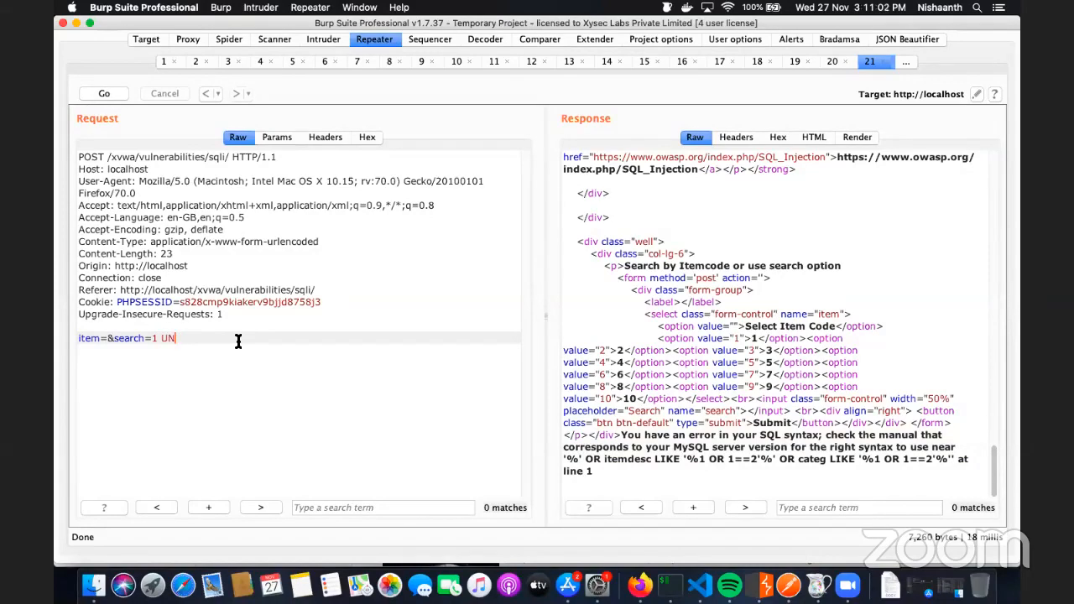
type("IO")
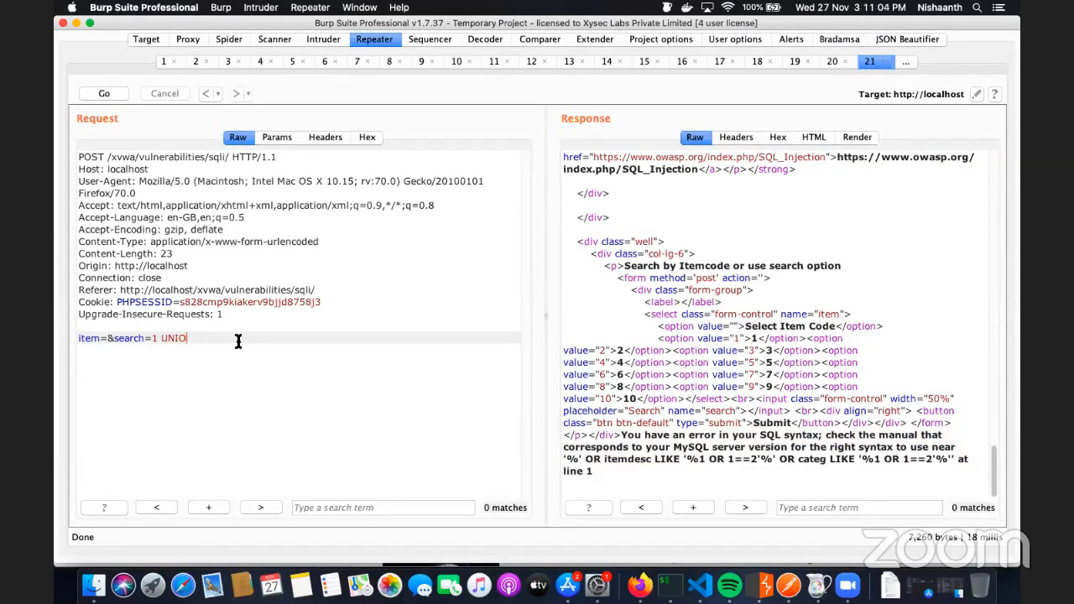
key("Backspace")
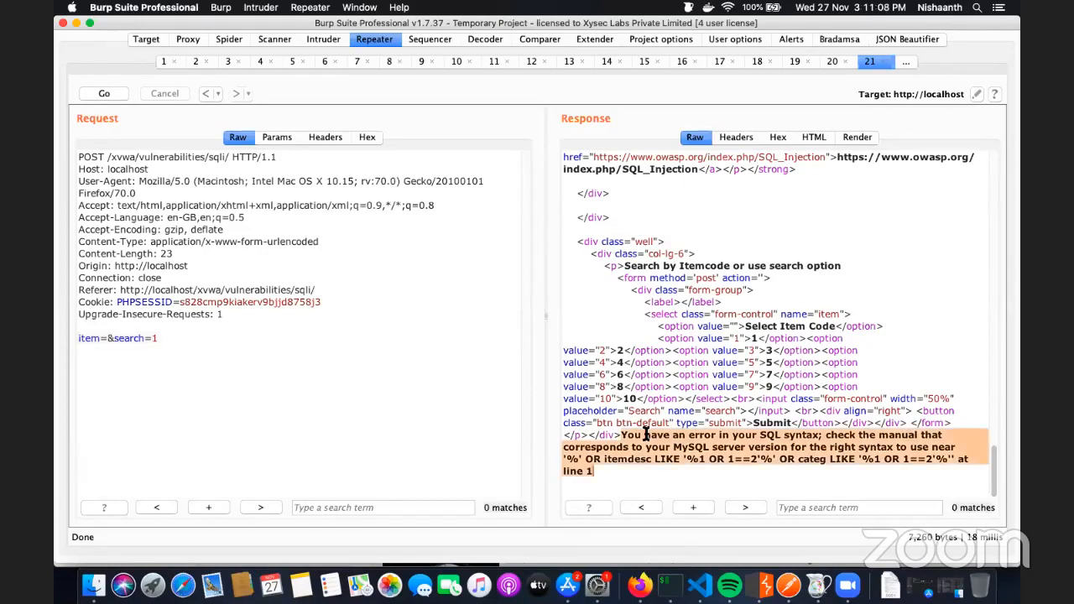
mouse_move(563, 275)
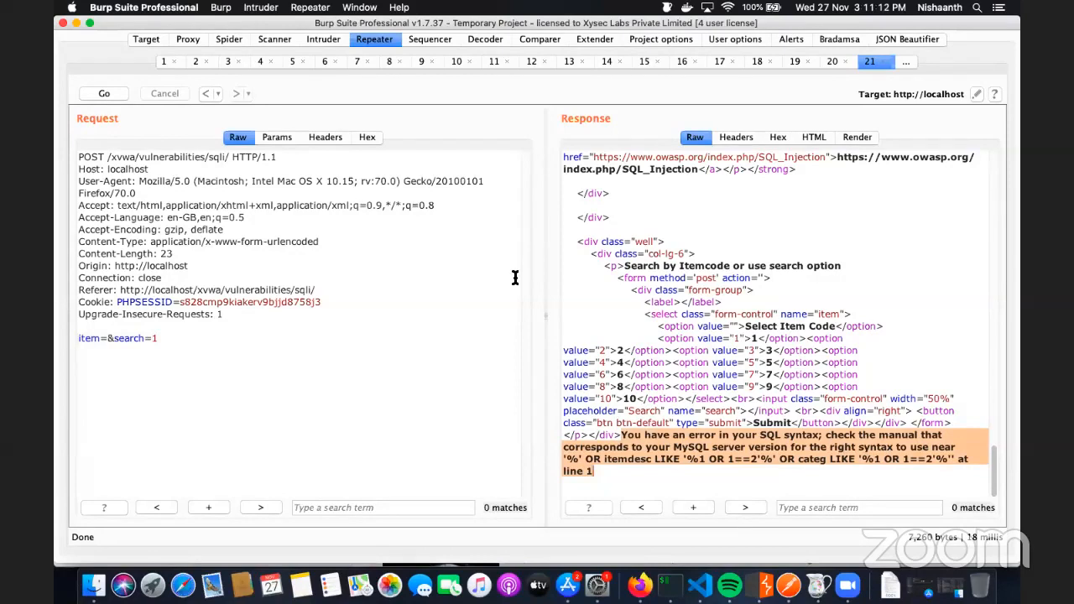
mouse_move(470, 278)
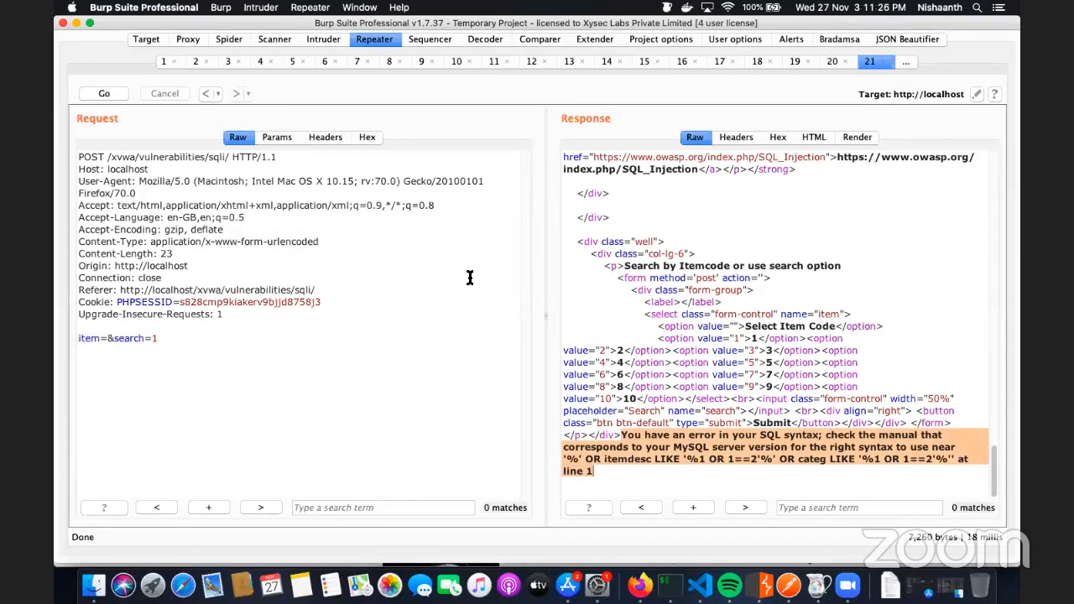
mouse_move(297, 320)
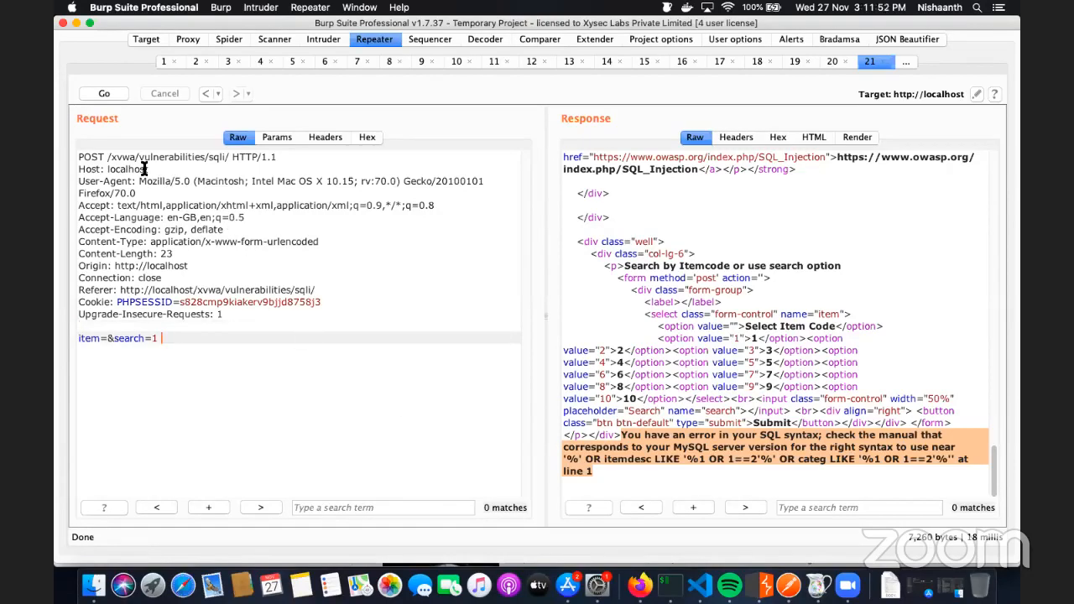
Step: Select POST in the sqli request and copy the request's URL
double_click(88, 156)
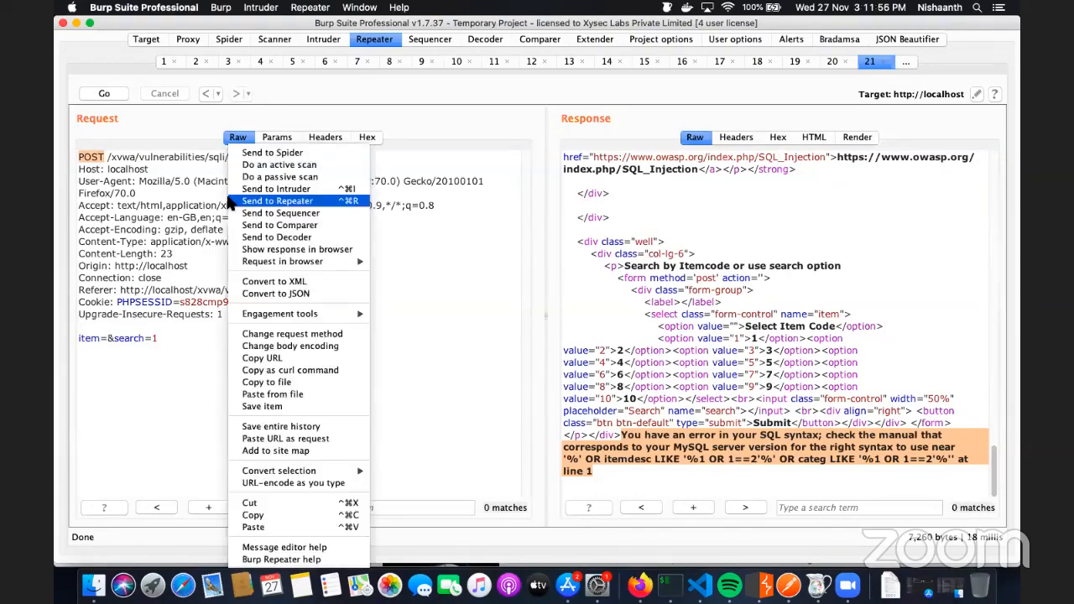
left_click(277, 201)
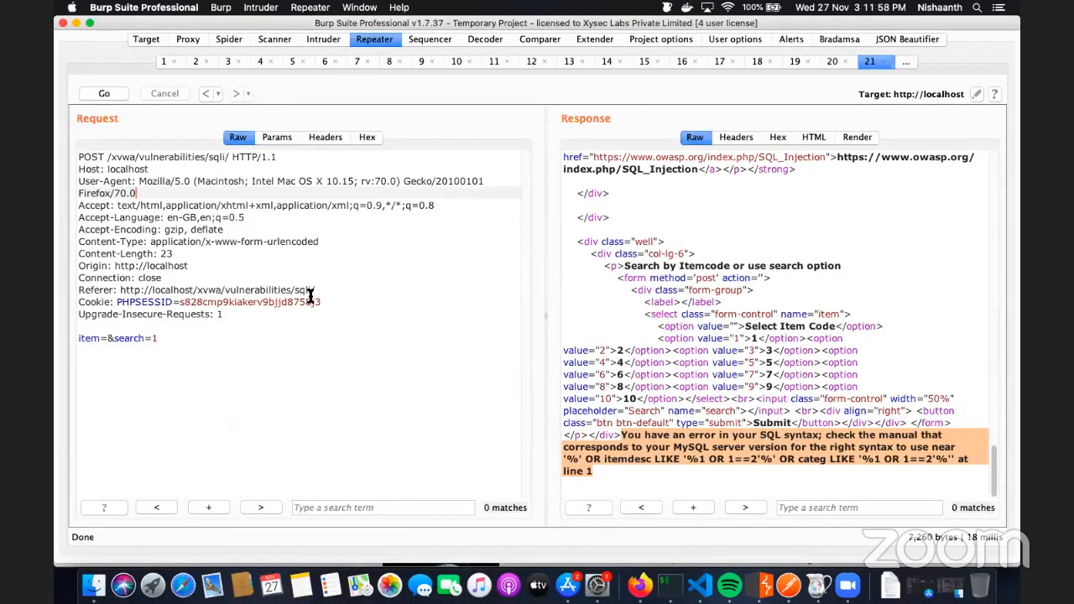
right_click(310, 296)
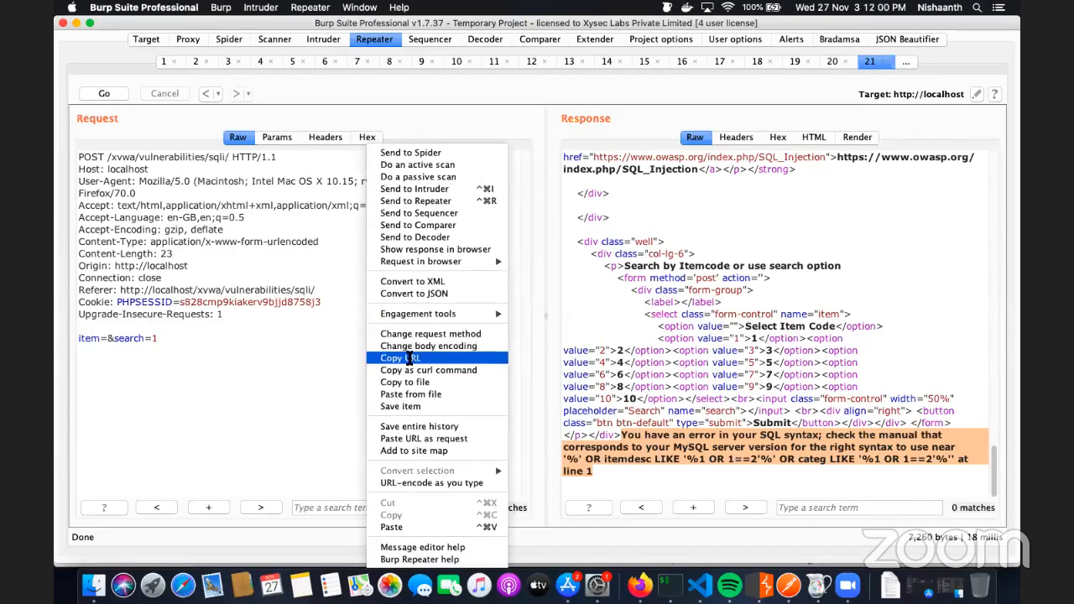
left_click(400, 358)
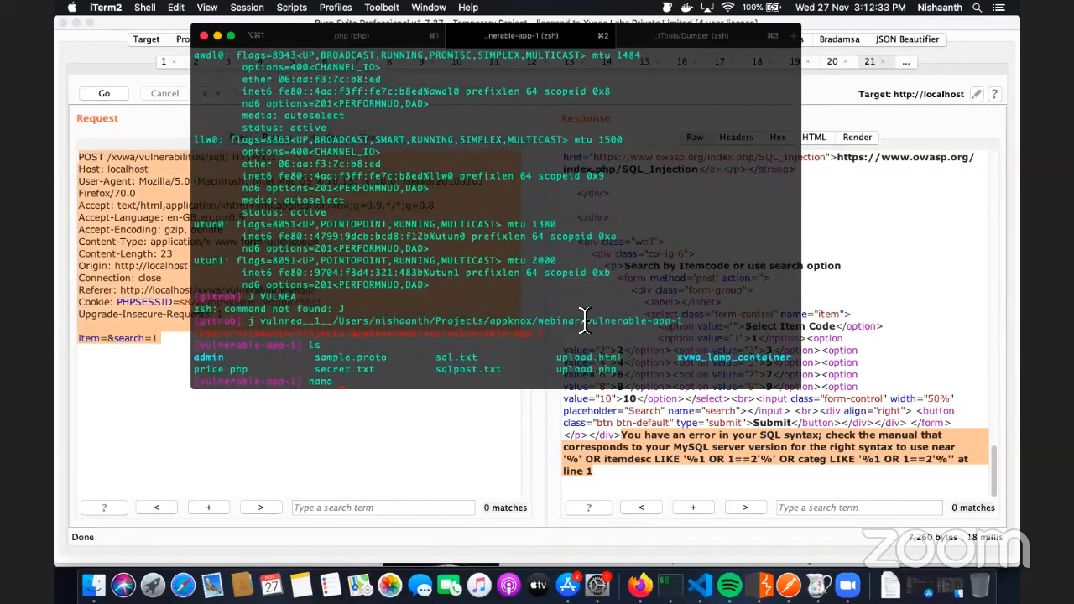
Step: Run sqlmap -r sqlpost.txt -v against the saved request file
type("sql.txt")
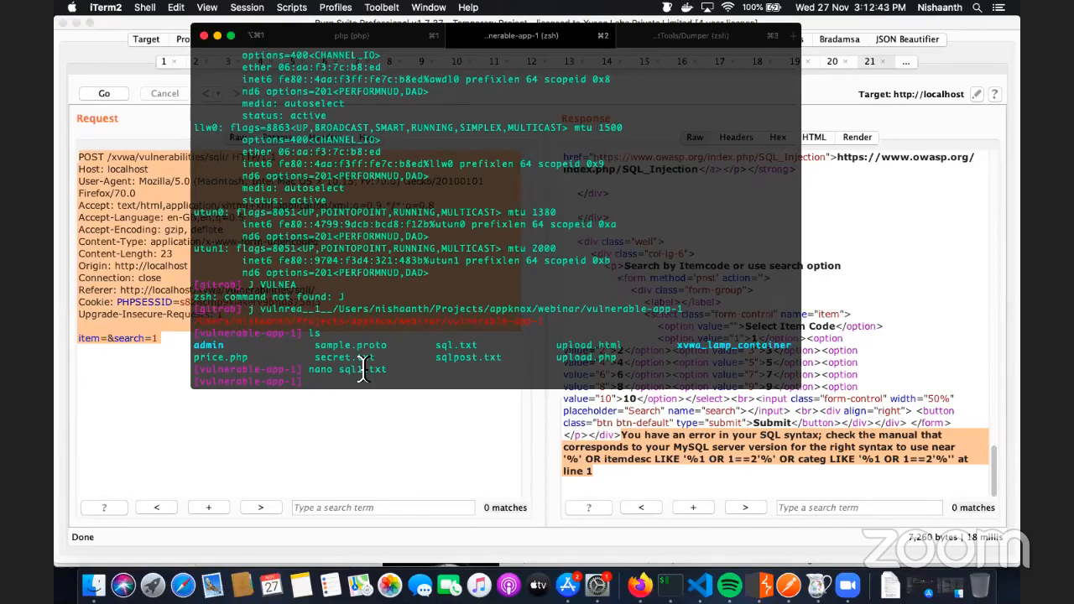
type("sqlmap -r")
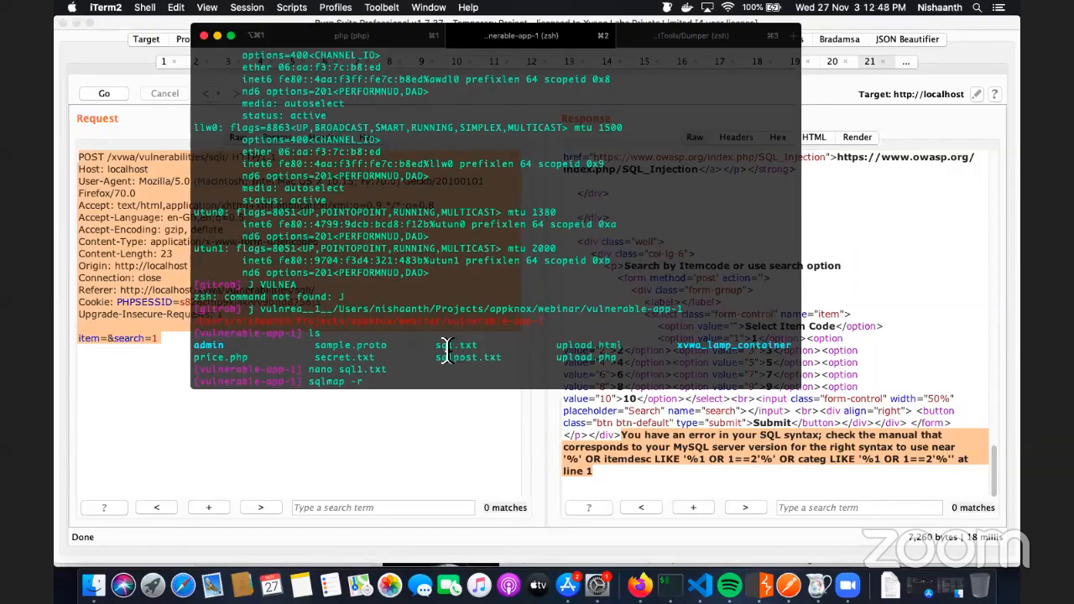
type("sqlpost.txt")
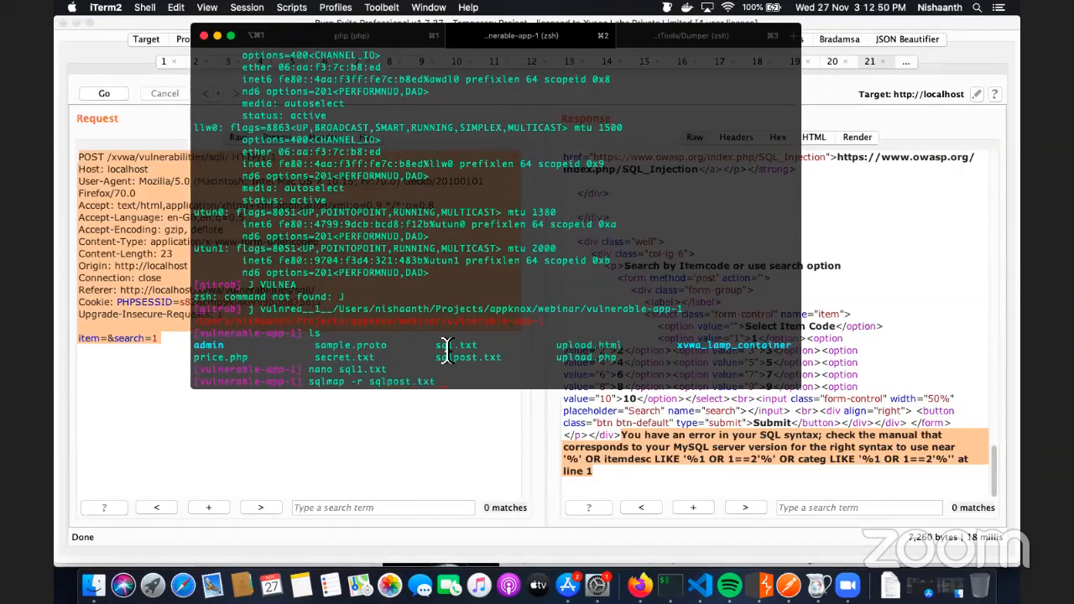
type("-v")
type("cat sqlpost.txt")
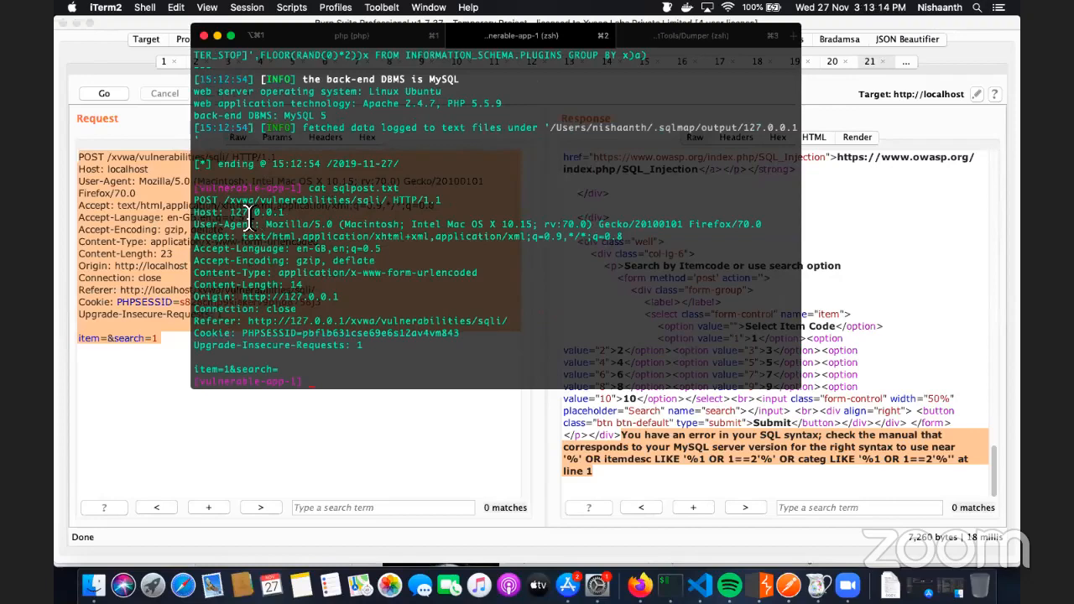
Step: Select the host in the saved request before the verbose sqlmap rerun
double_click(257, 212)
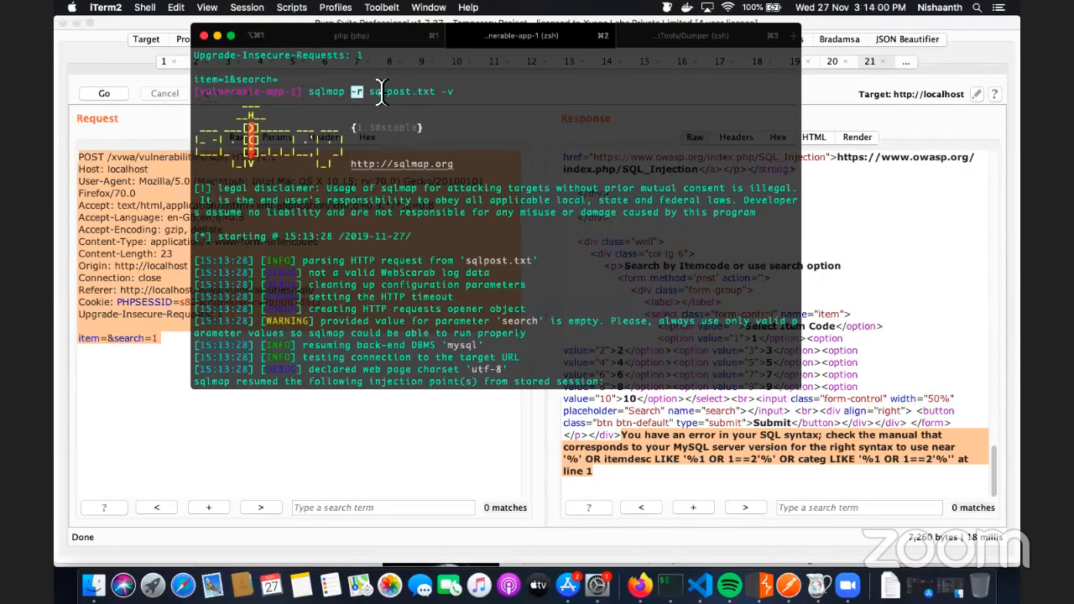
Step: Highlight the request-file option and the detected MySQL back-end line in sqlmap's output
double_click(401, 91)
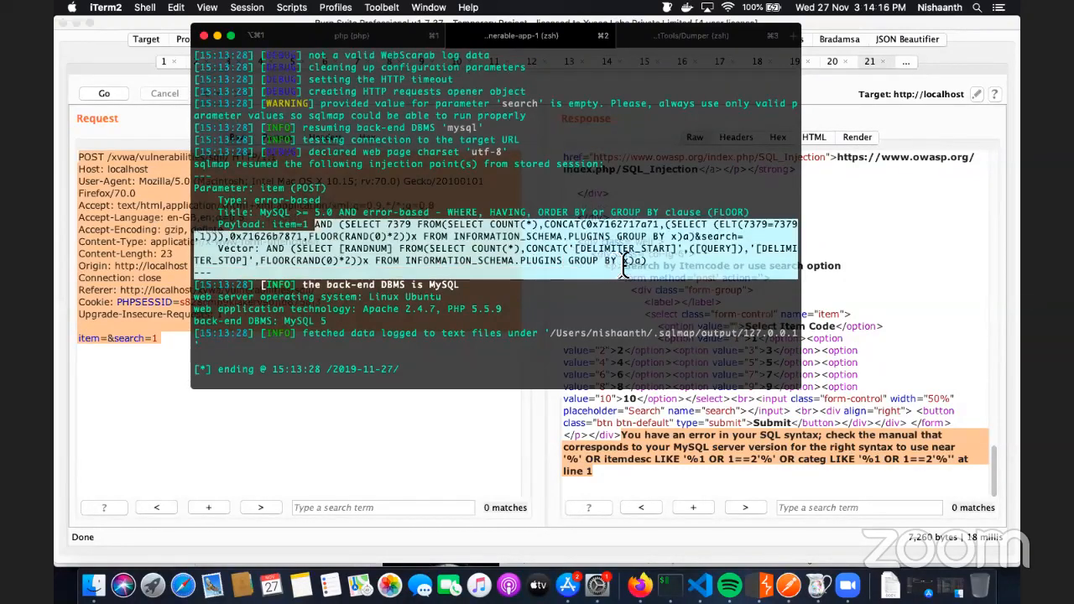
mouse_move(323, 231)
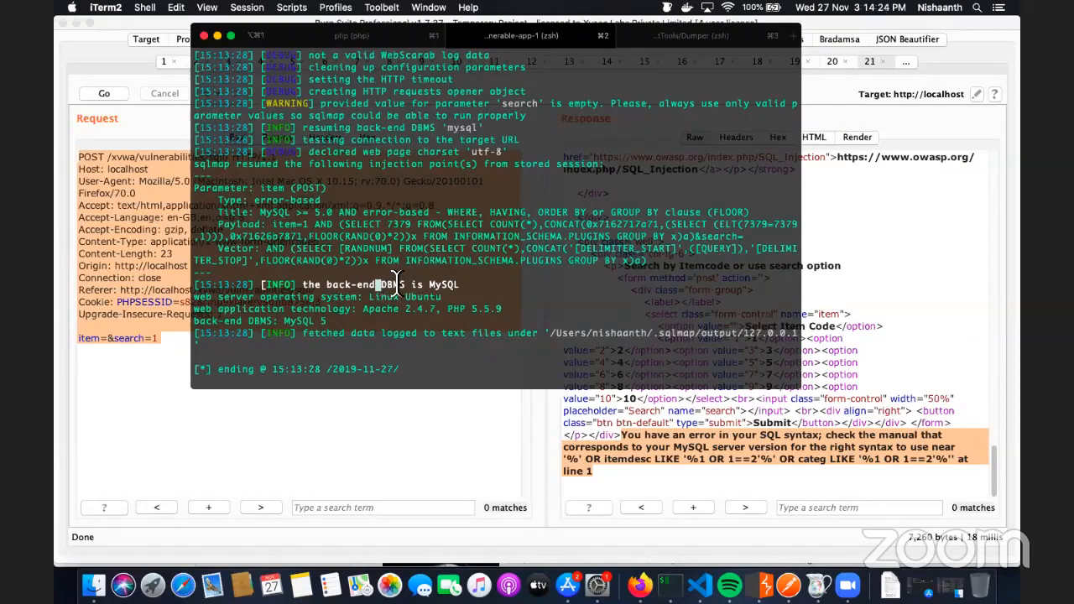
double_click(443, 284)
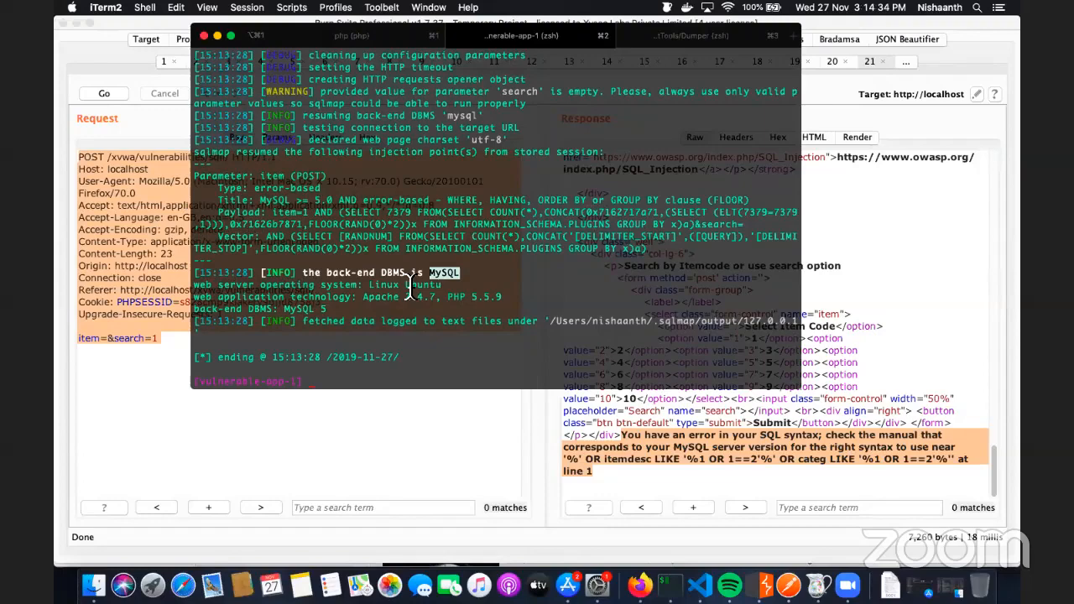
Step: Run sqlmap -r sqlpost.txt -v --hostname to fetch hostname 43b5efbebd44
type("sqlmap -r sqlpost.txt -v")
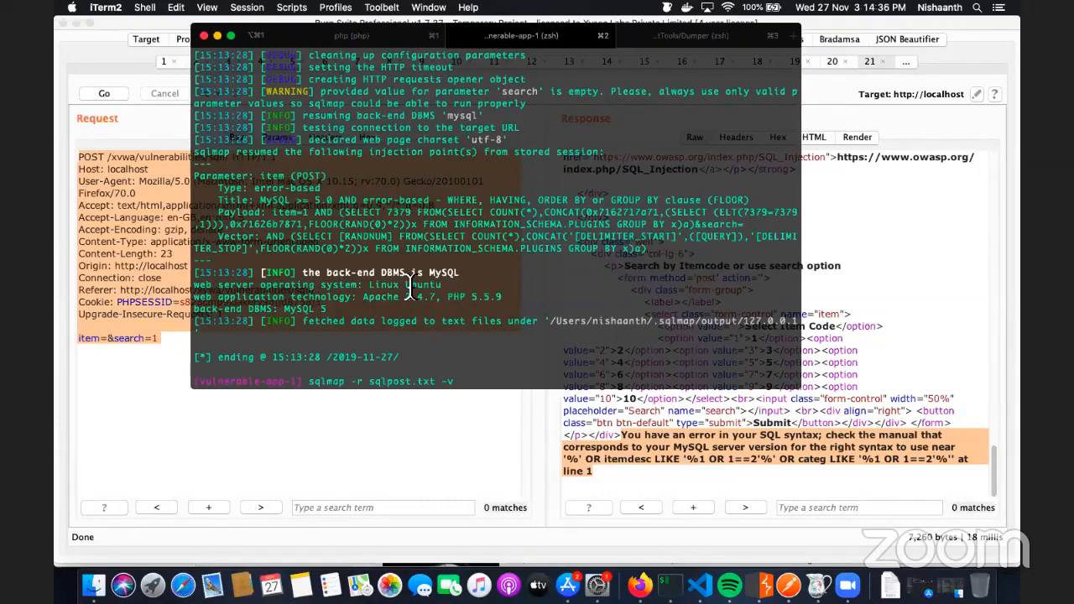
type("--host")
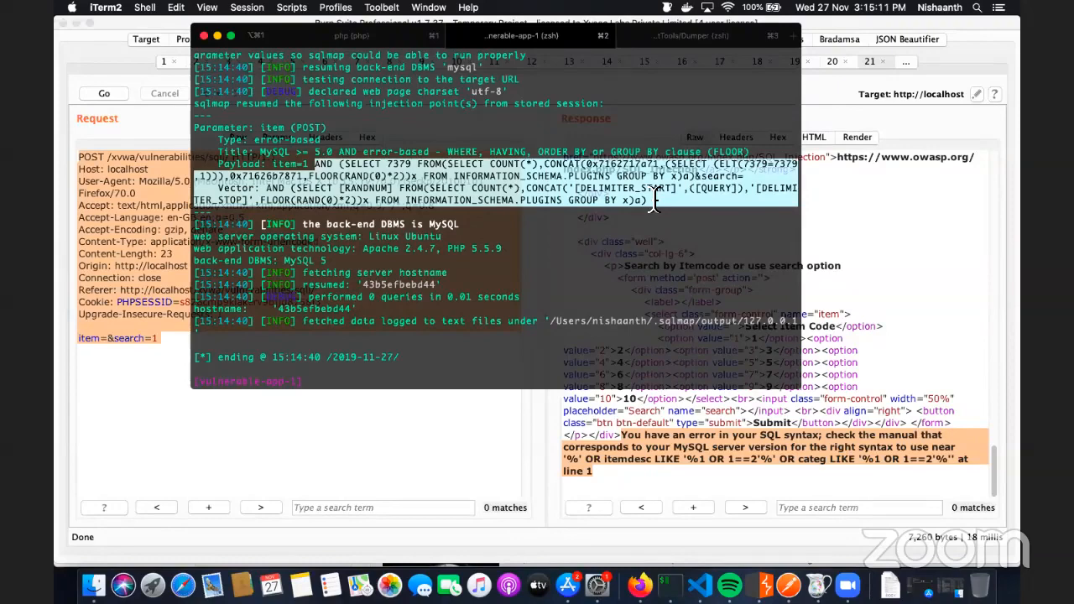
mouse_move(624, 288)
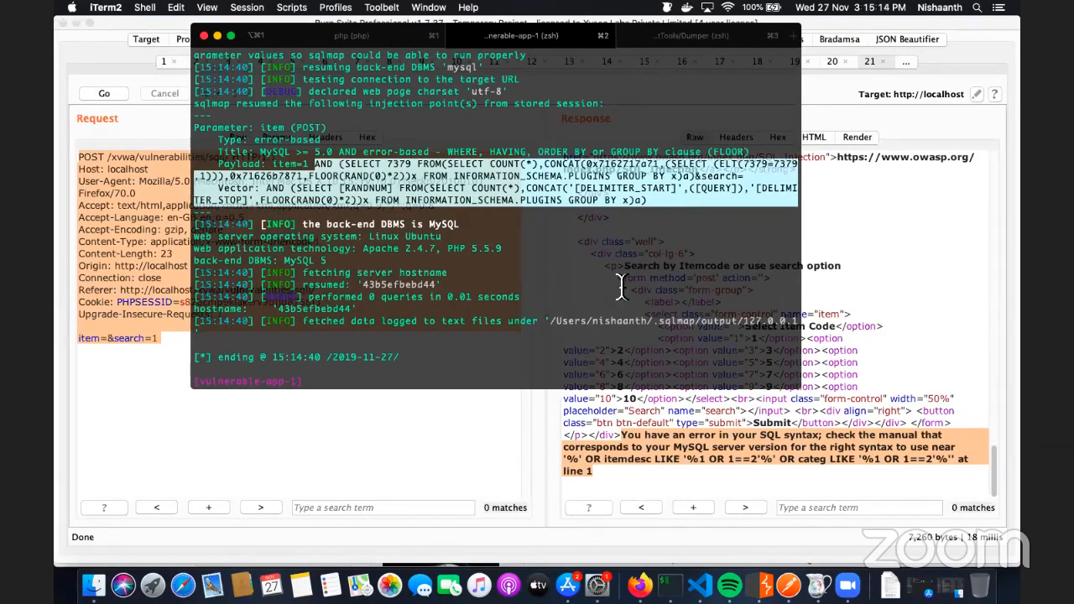